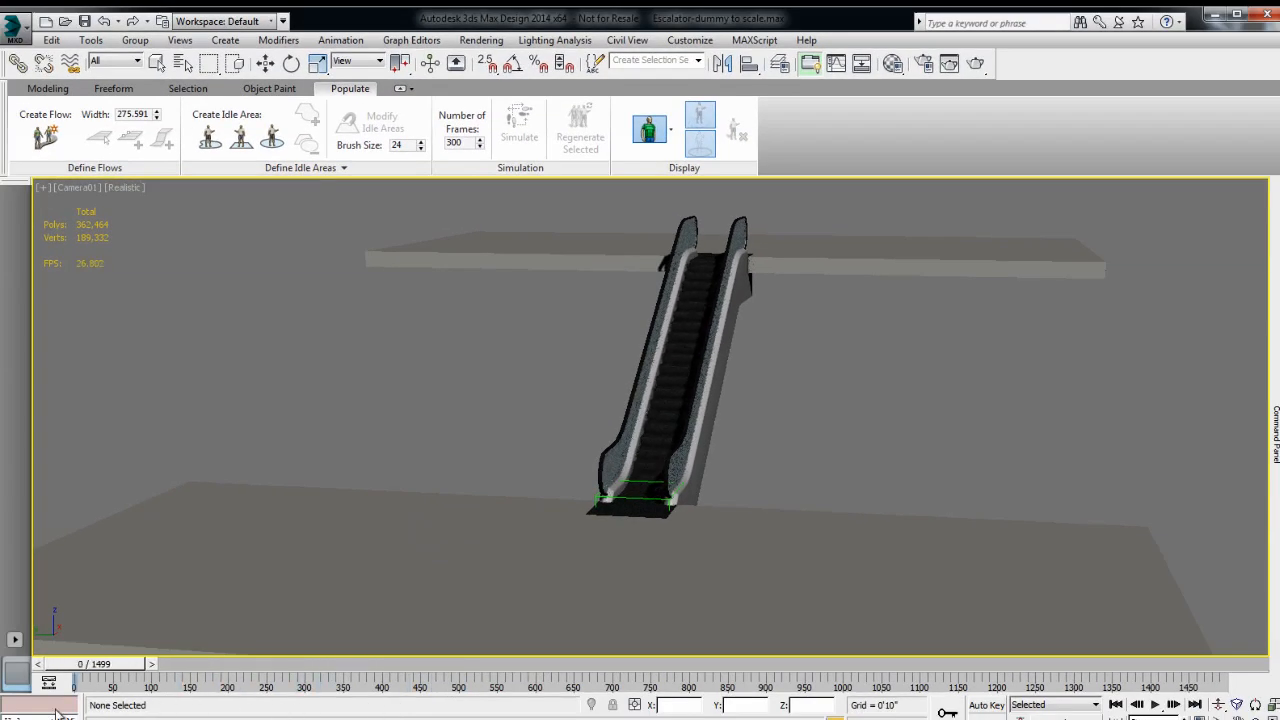
- Draw a Populate idle area on the ground floor at the foot of the escalator
left_click(272, 136)
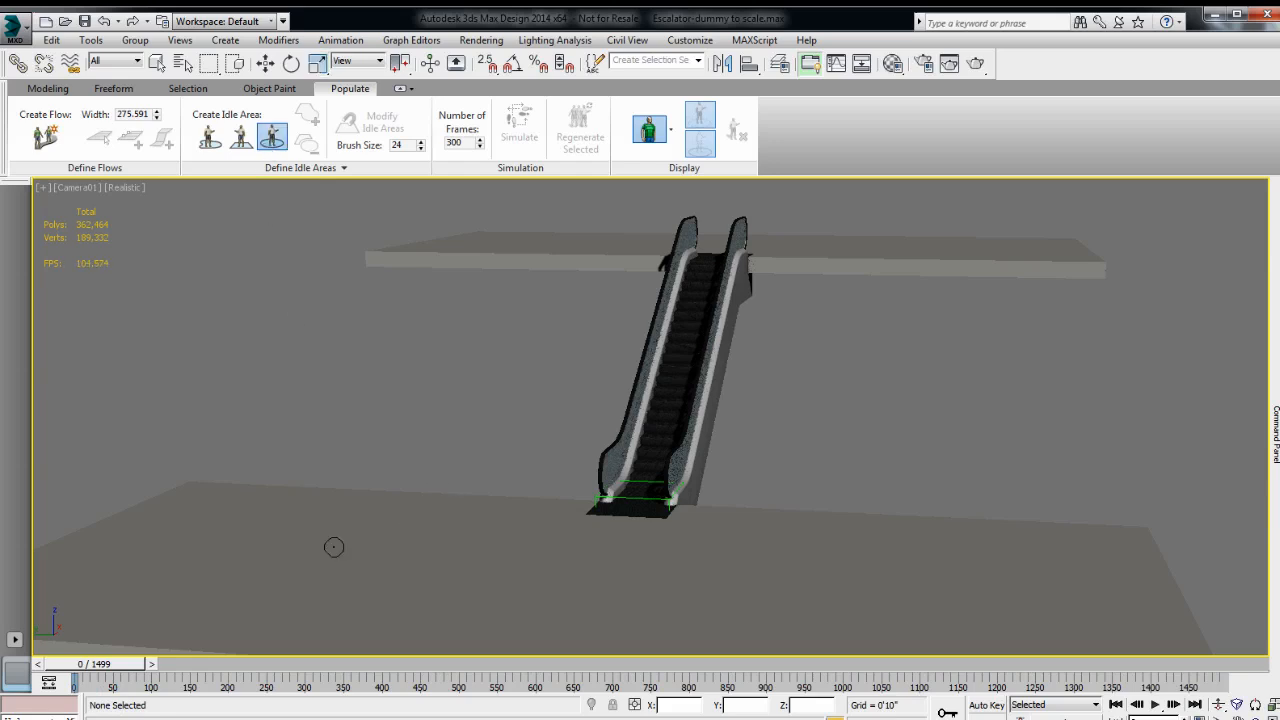
left_click(332, 548)
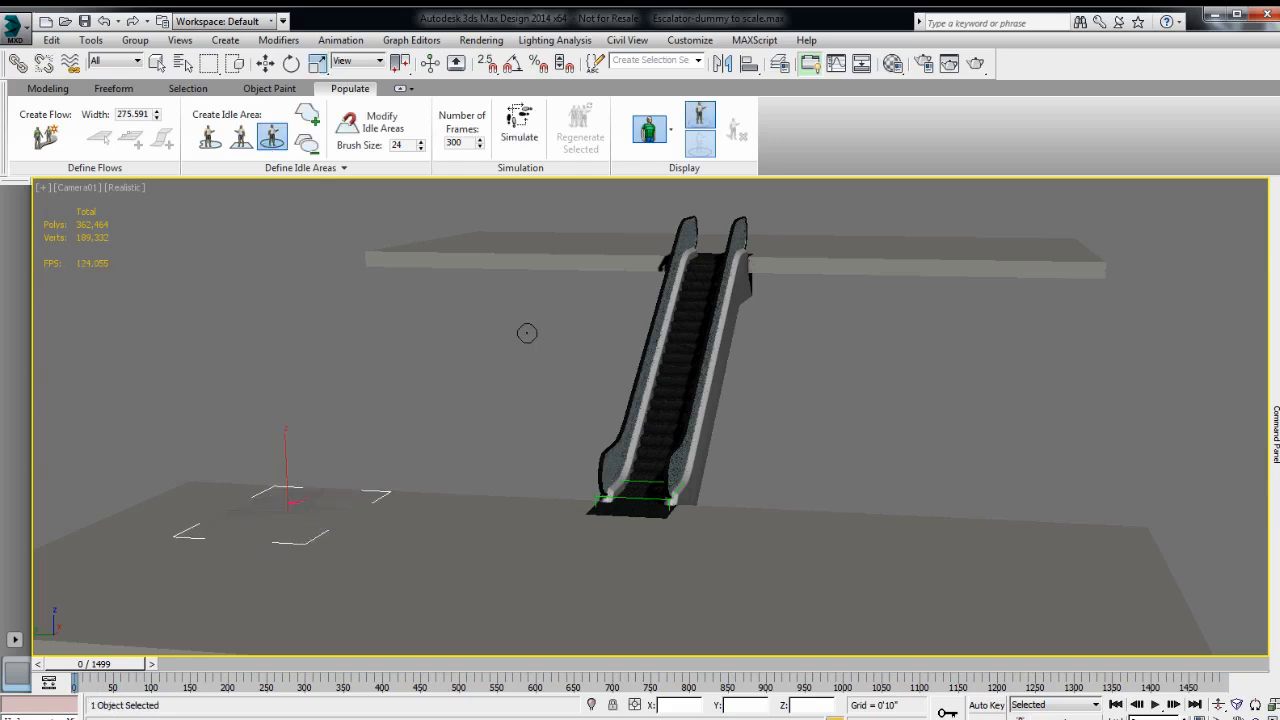
left_click(520, 128)
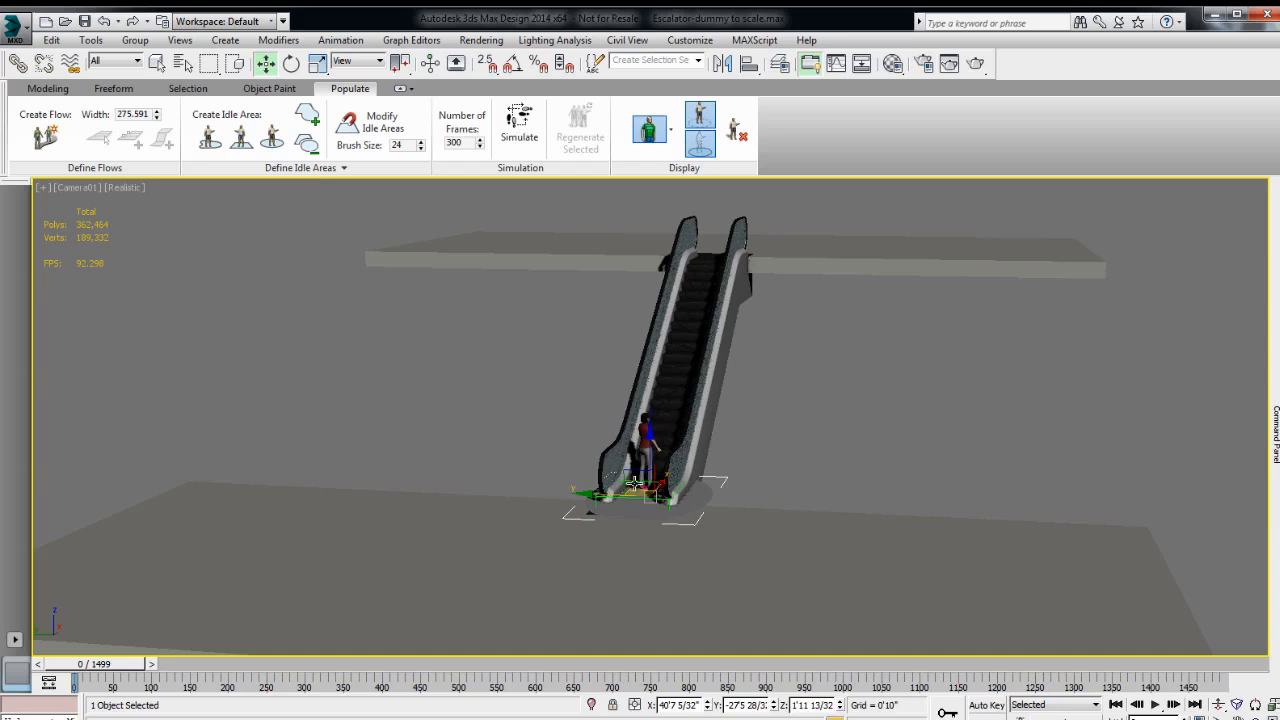
- Simulate the crowd to place ten idler position markers inside the idle area
left_click_drag(636, 486, 380, 516)
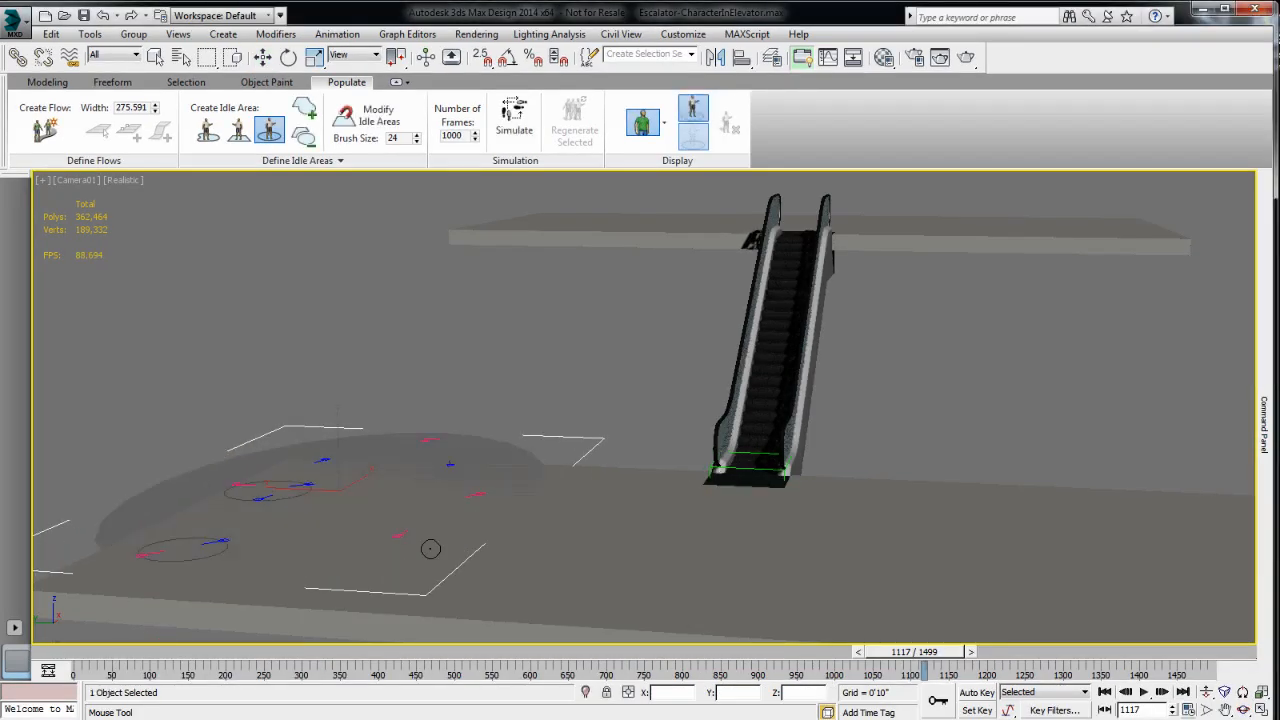
left_click(512, 118)
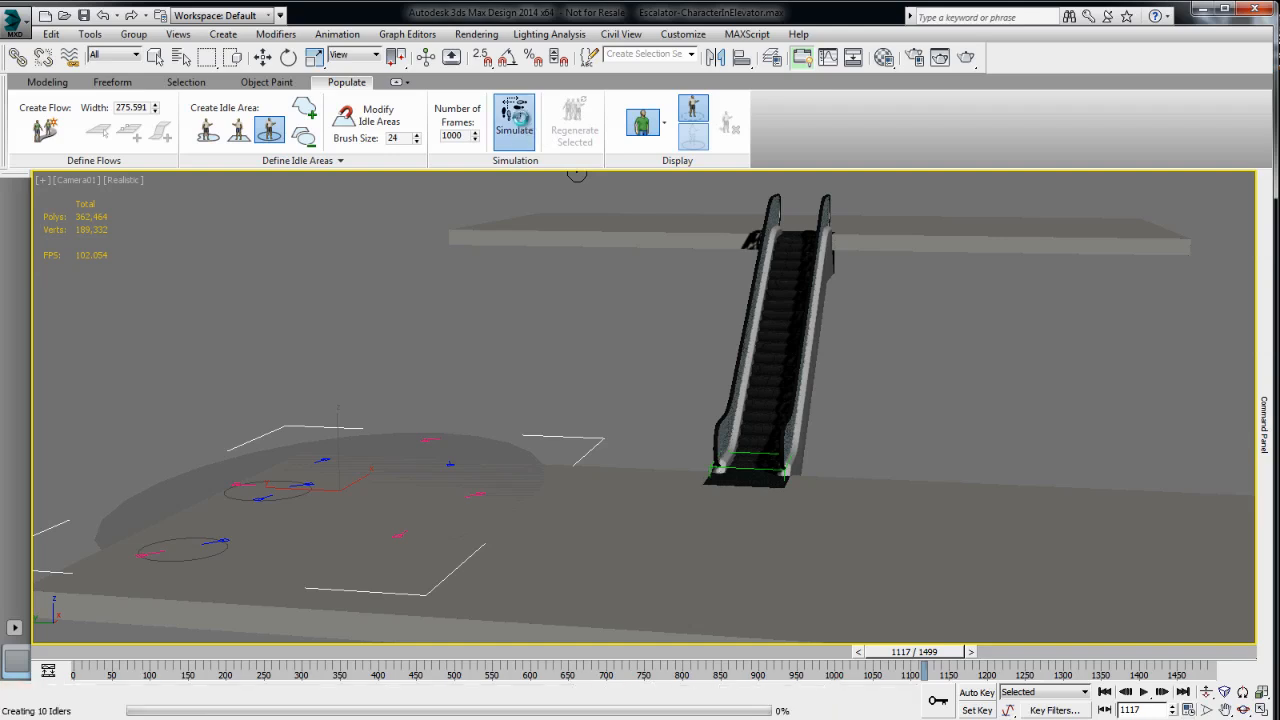
left_click(512, 118)
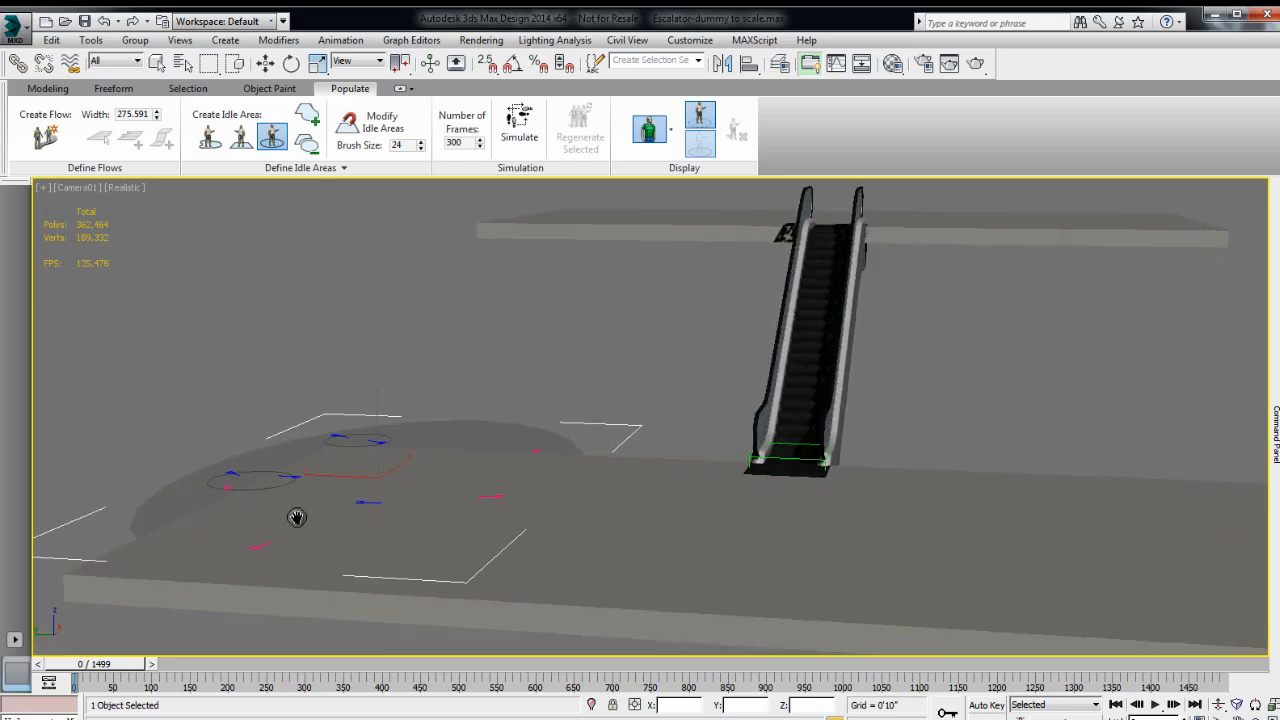
- Rerun Simulate so rendered 3D characters stand around within the idle area
left_click(520, 120)
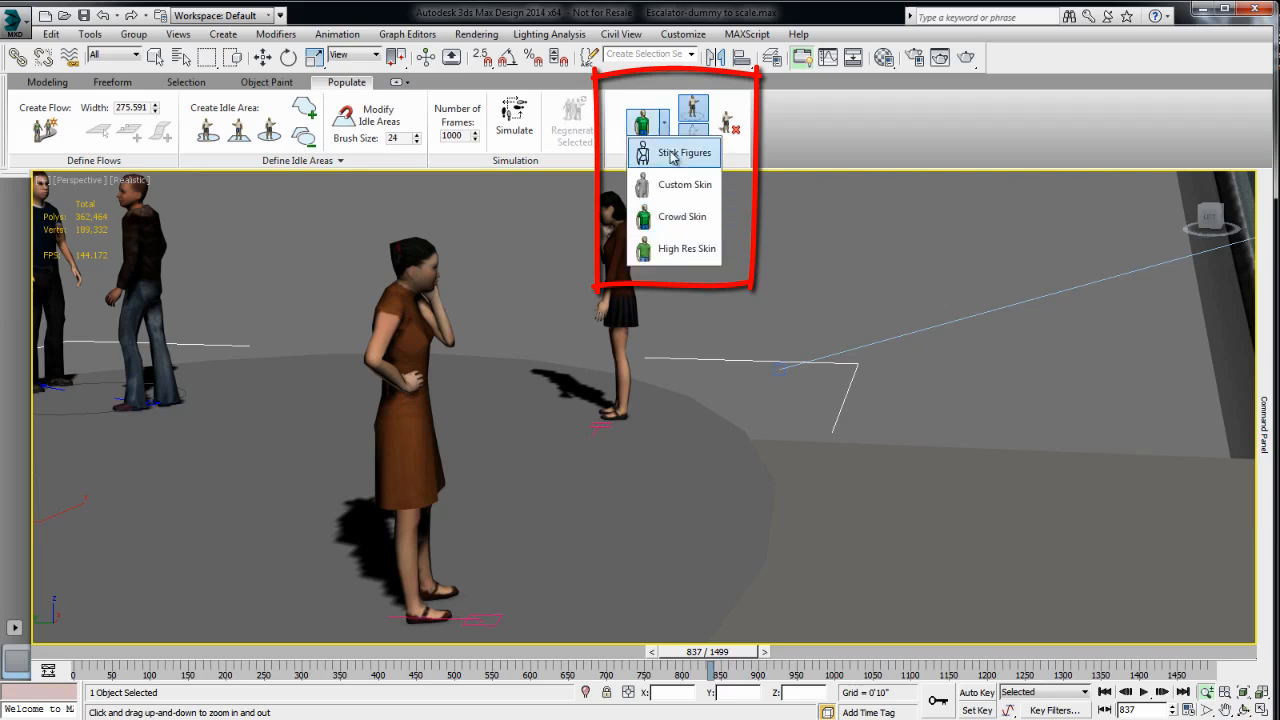
- Switch the crowd display to High Res Skin so the idlers appear as detailed, shadow-casting people
left_click(684, 152)
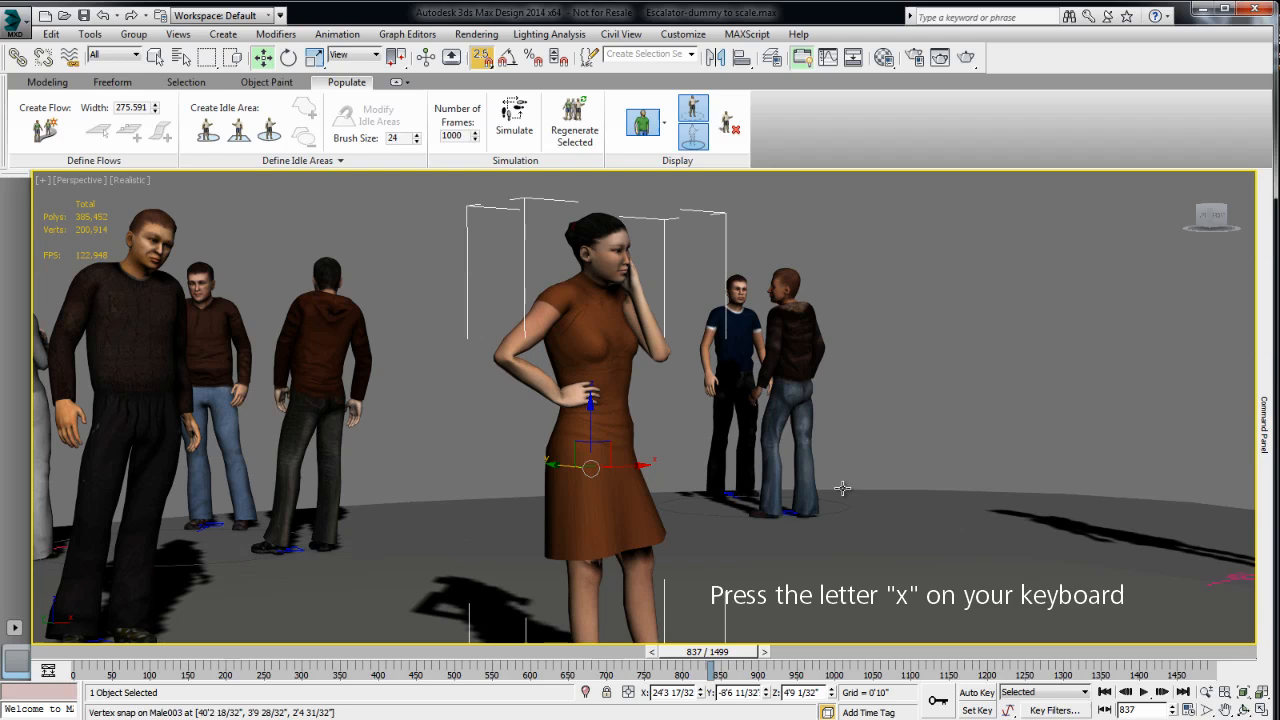
- Make a Snapshot mesh copy of the selected woman in the brown dress
type("snap")
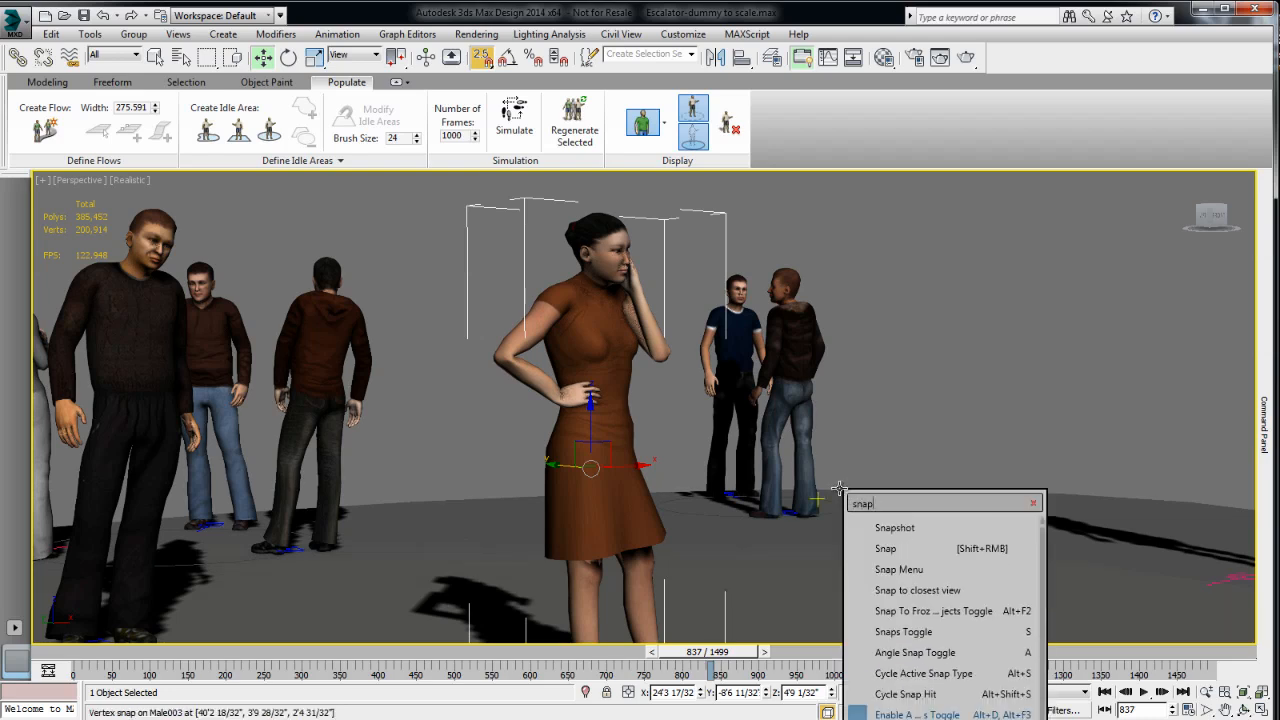
left_click(896, 528)
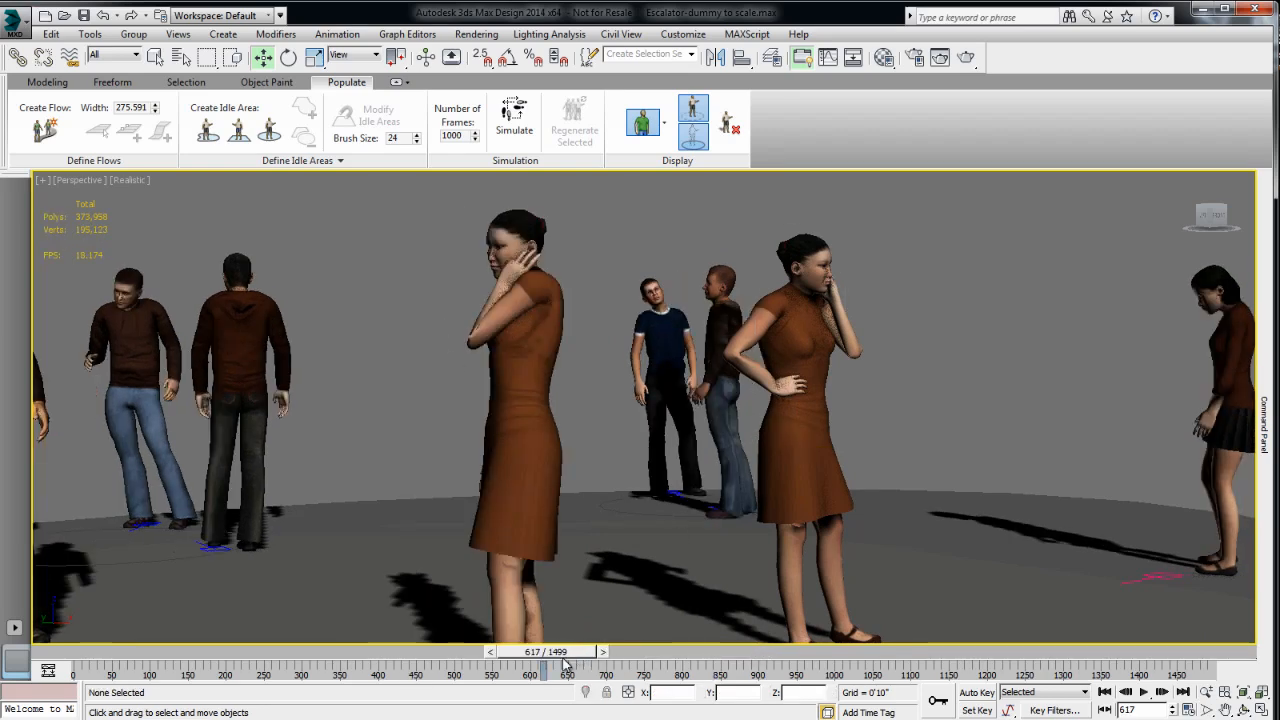
- Scrub to a later frame and move the woman mesh copy onto the escalator steps
left_click_drag(544, 662, 284, 662)
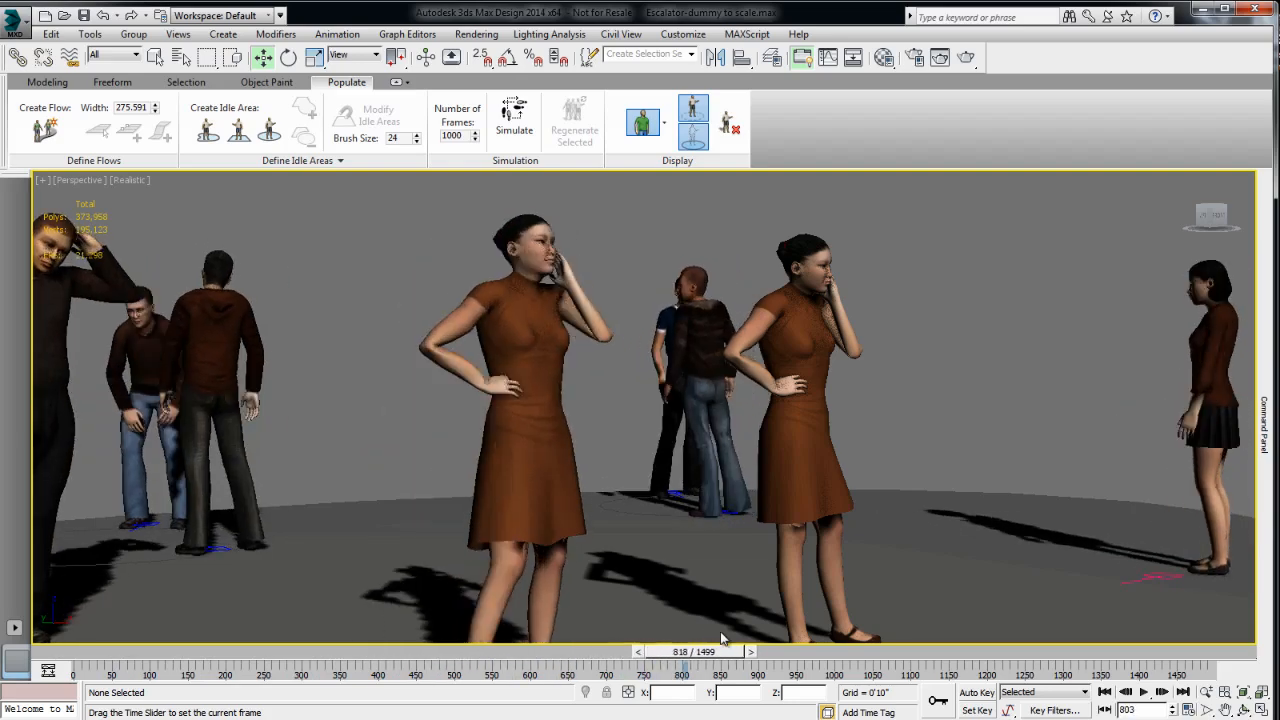
left_click_drag(694, 652, 664, 652)
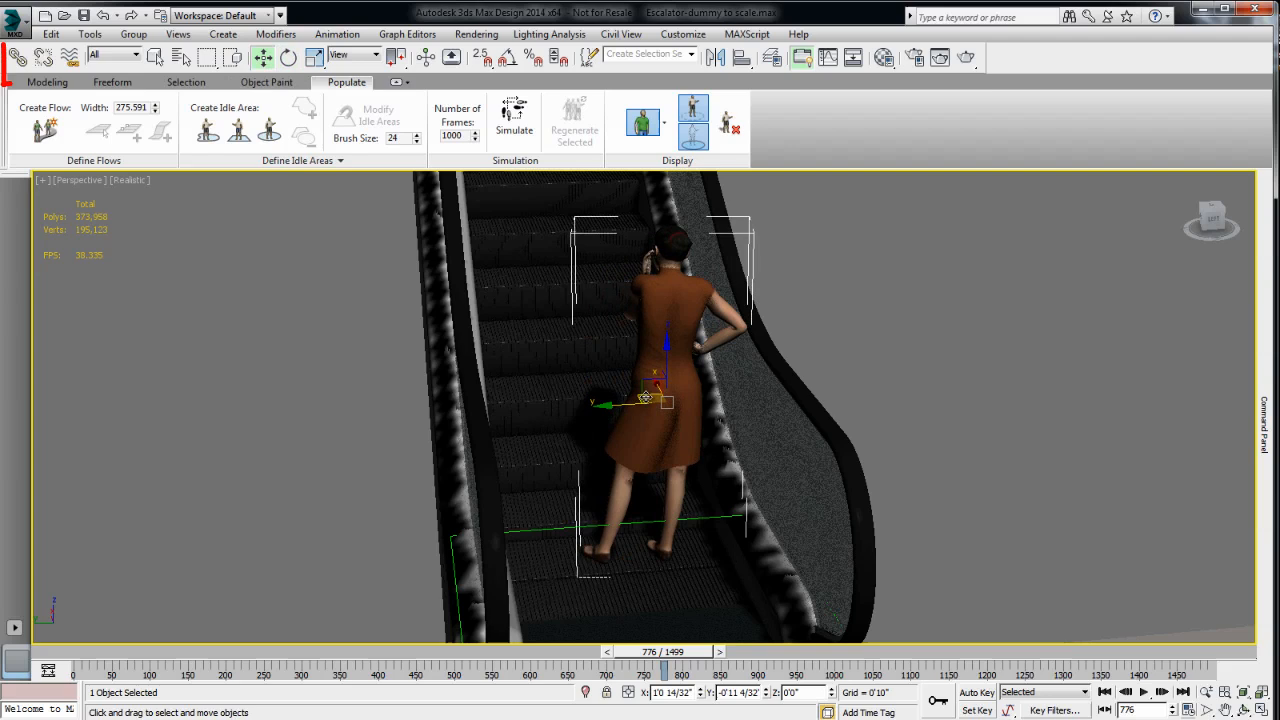
- Link the woman copy to the escalator step and scrub the timeline to see her ride up
left_click(18, 56)
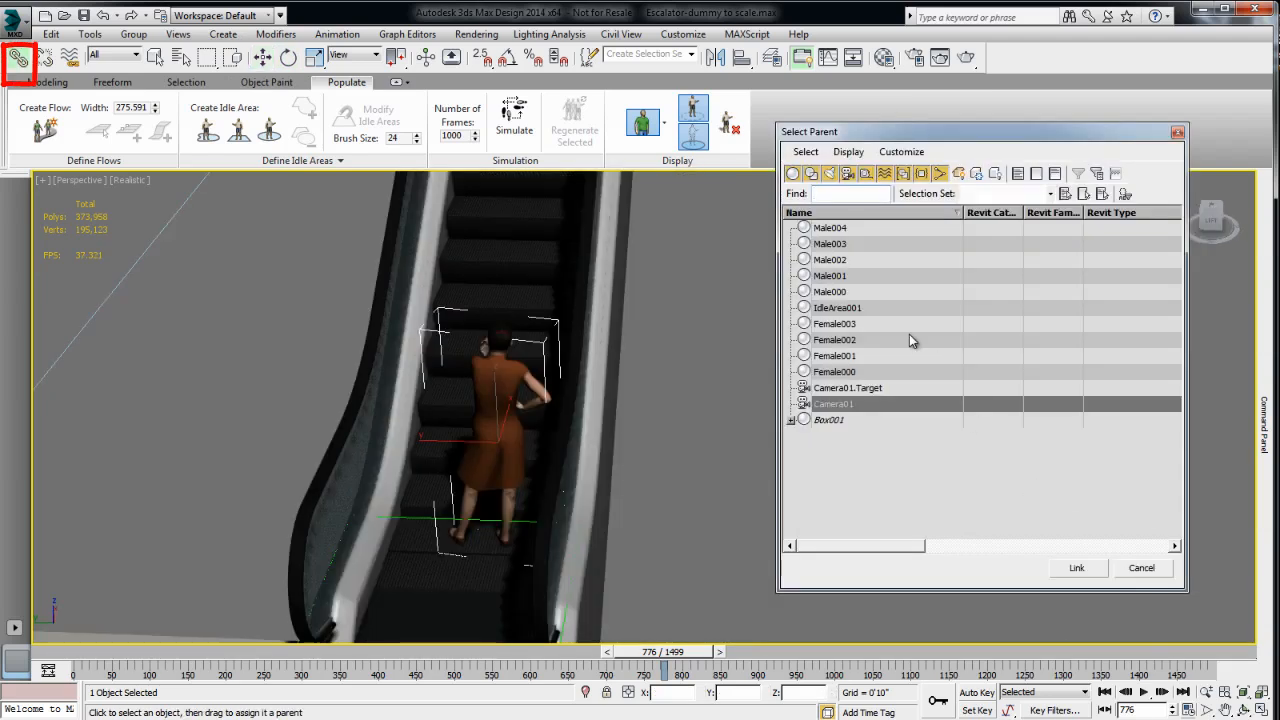
left_click(832, 404)
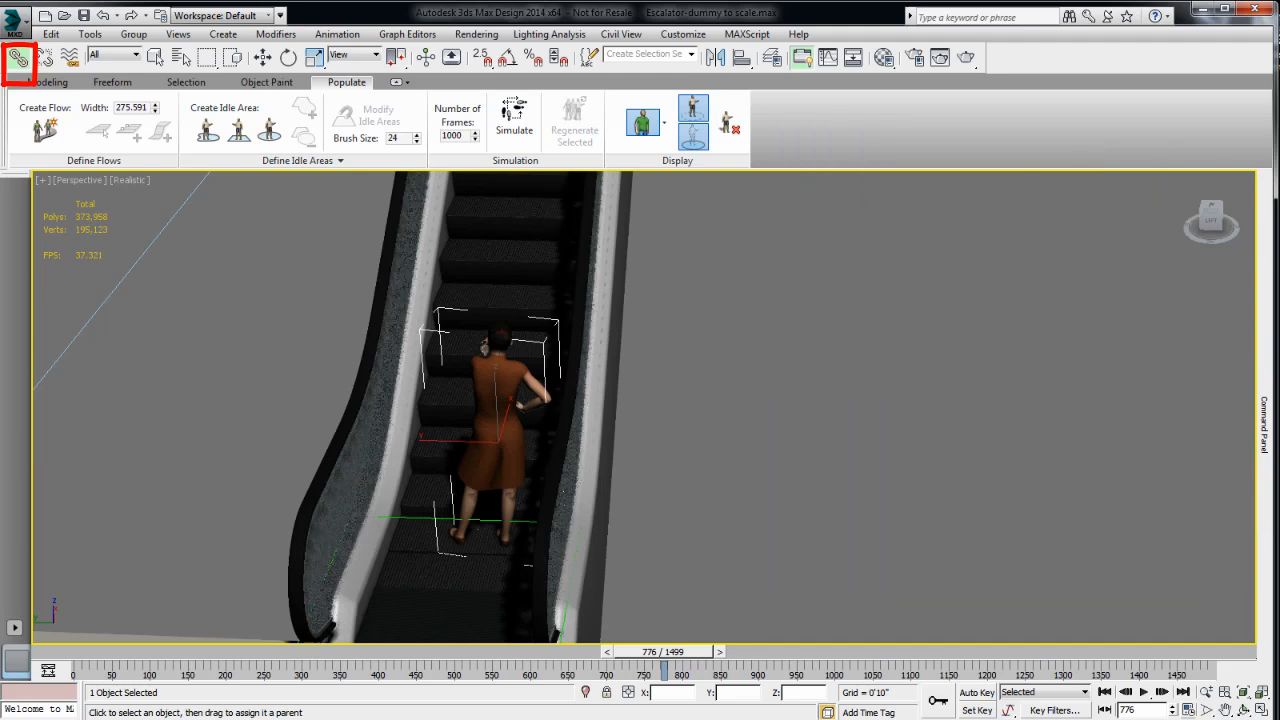
left_click_drag(664, 670, 780, 670)
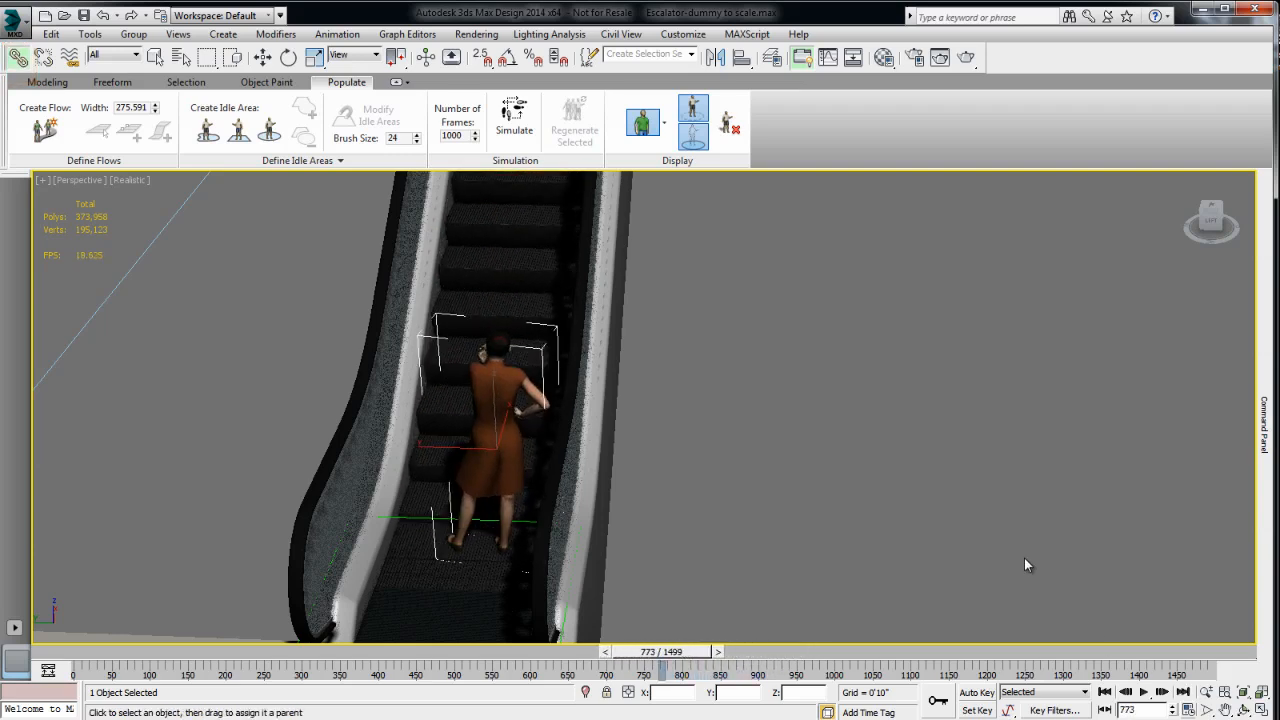
left_click(716, 652)
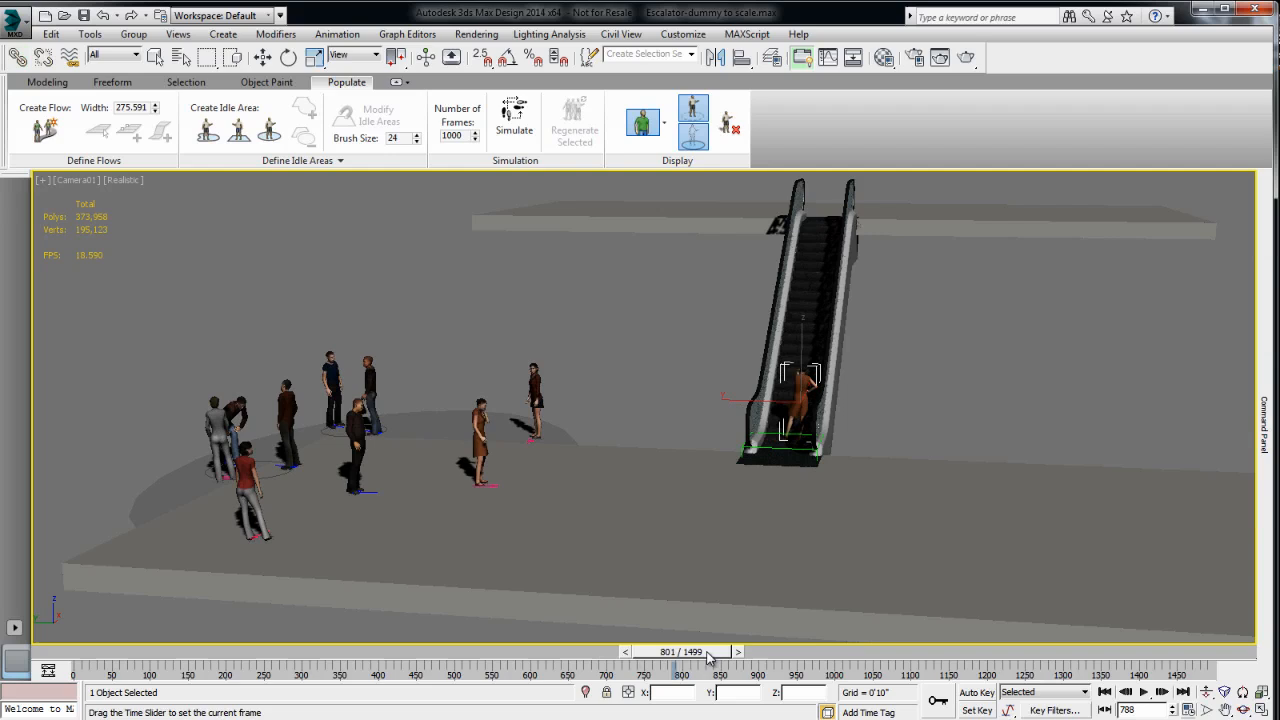